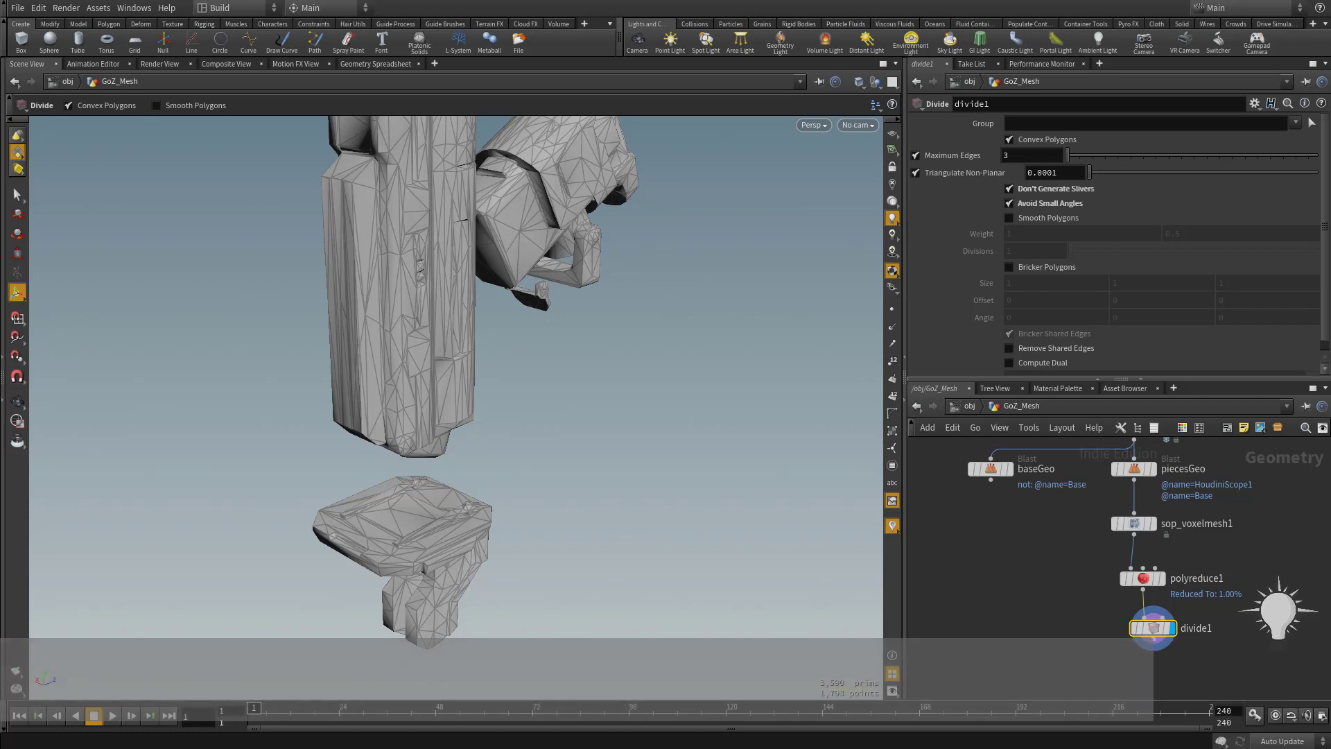
Place a GameDev Instant Meshes node in the GoZ_Mesh network via the Tab menu search 'instant'.
click(1018, 585)
text(instant)
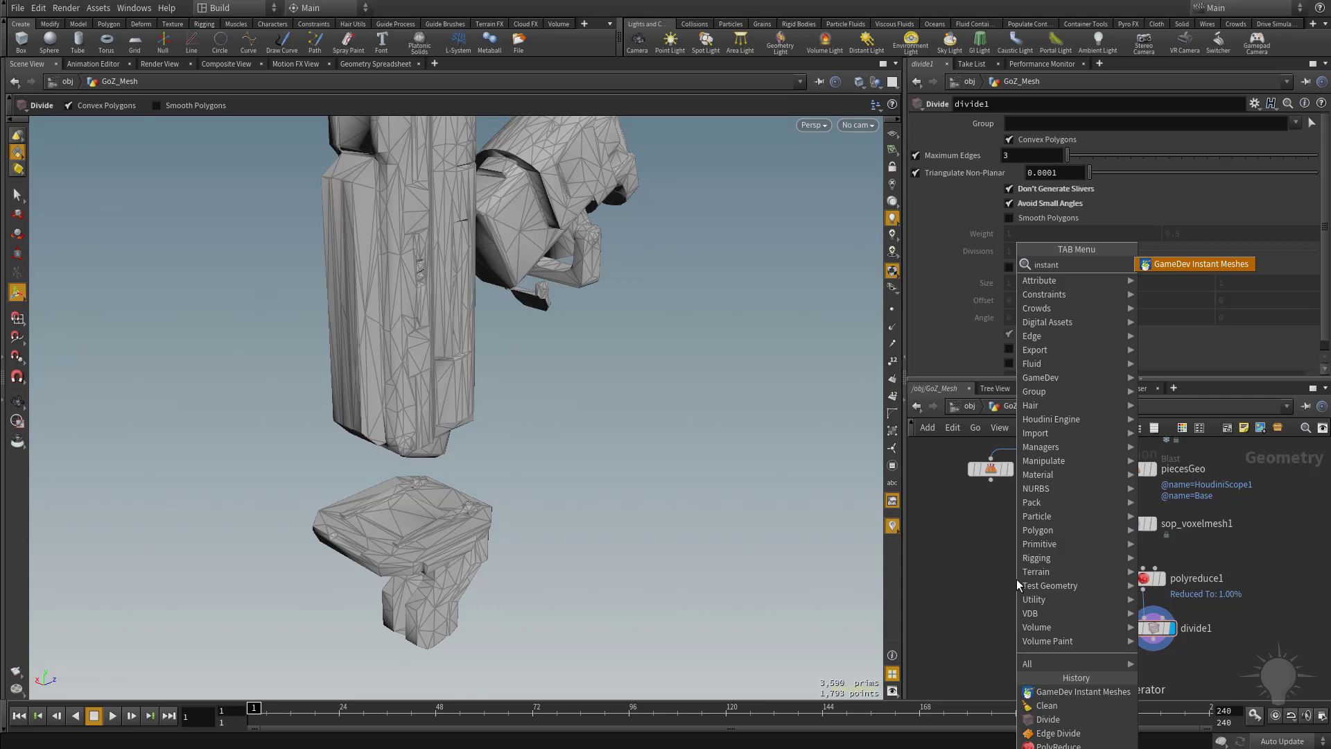
click(1198, 263)
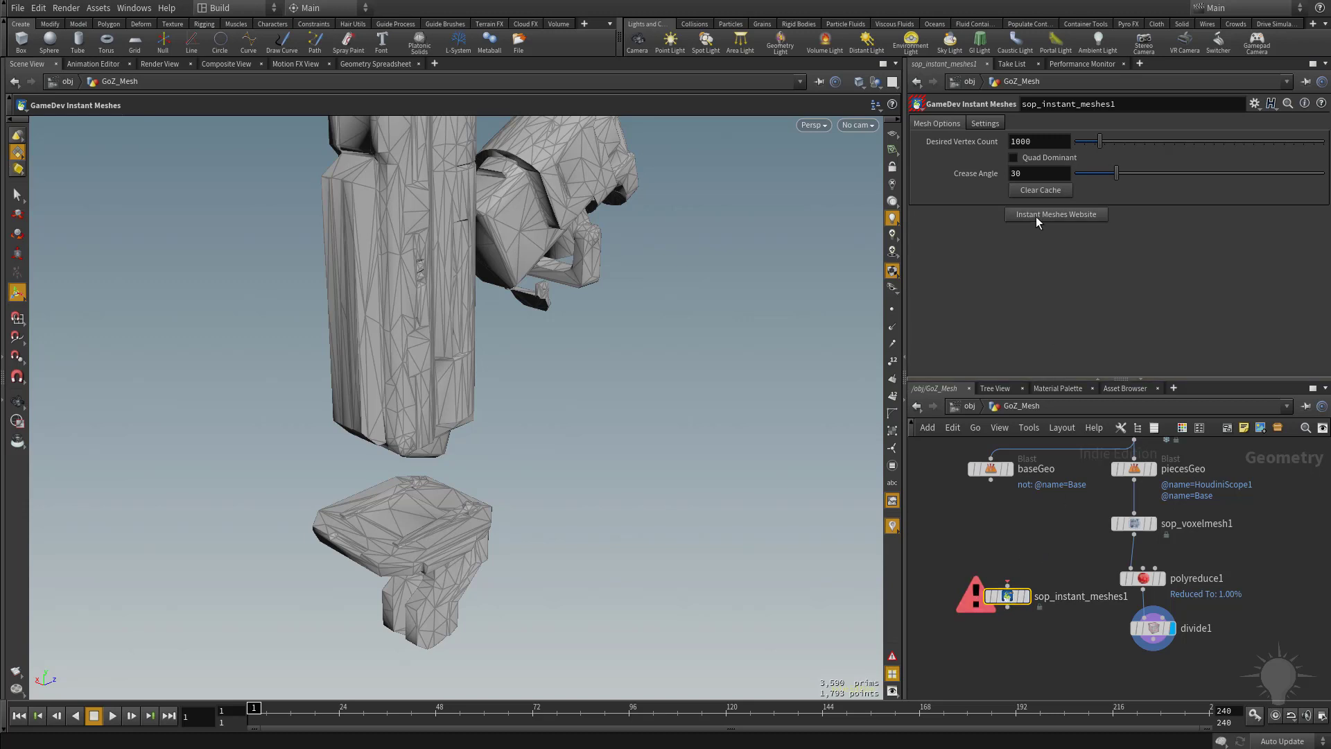
mouse_move(1056, 219)
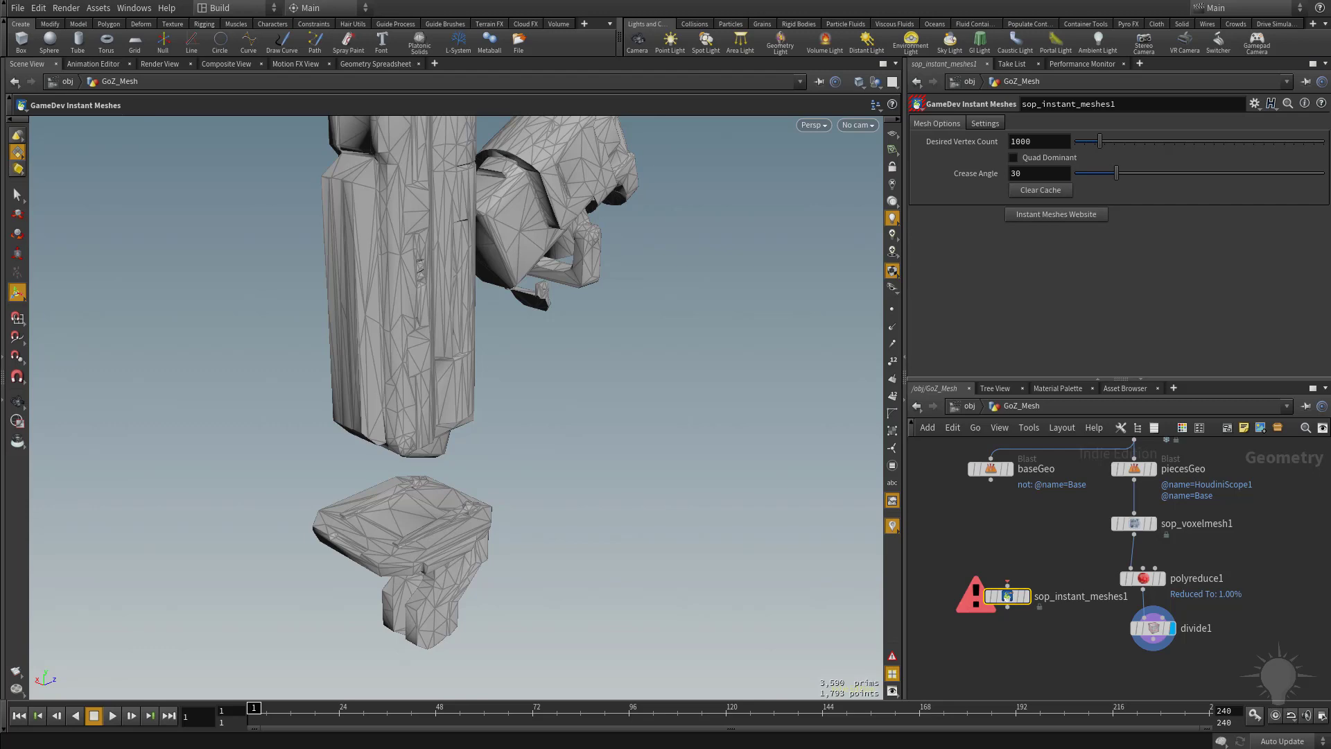
From the node's Instant Meshes Website link, download the Microsoft Windows pre-compiled binary on GitHub.
click(1055, 213)
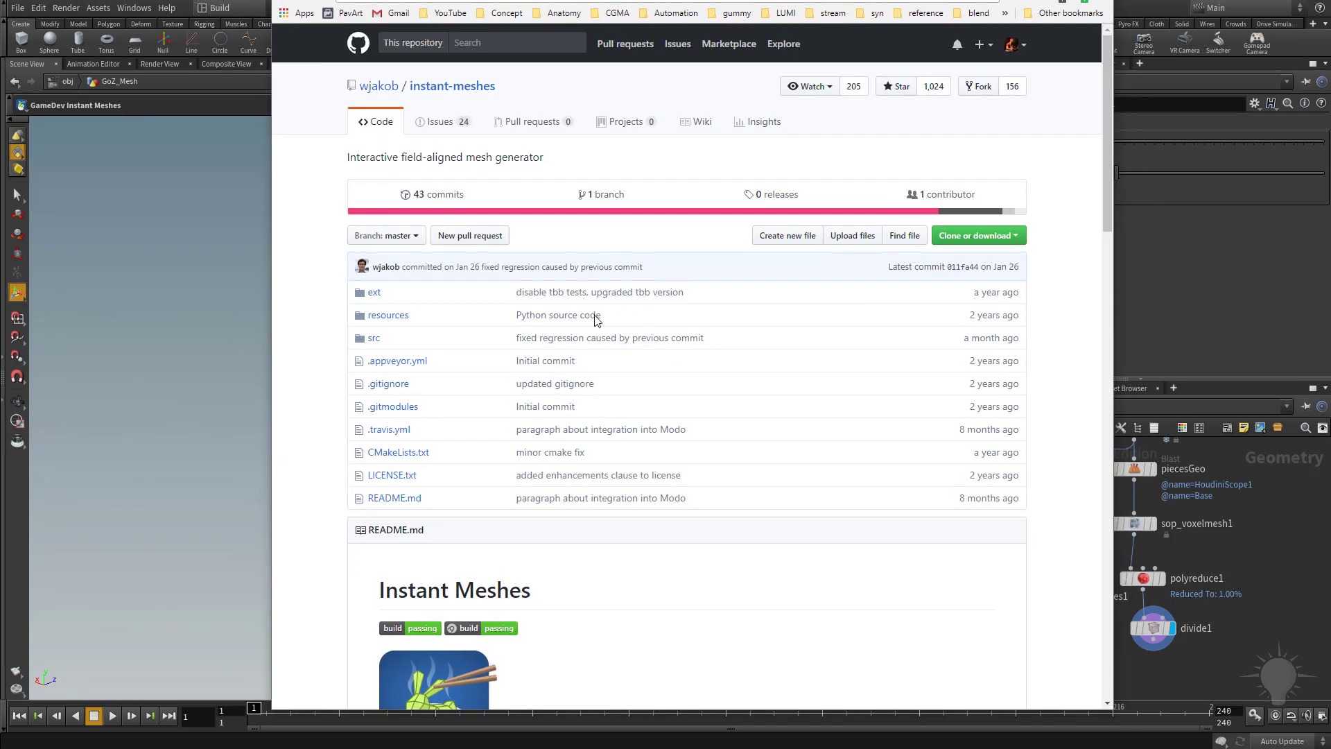
mouse_move(343, 290)
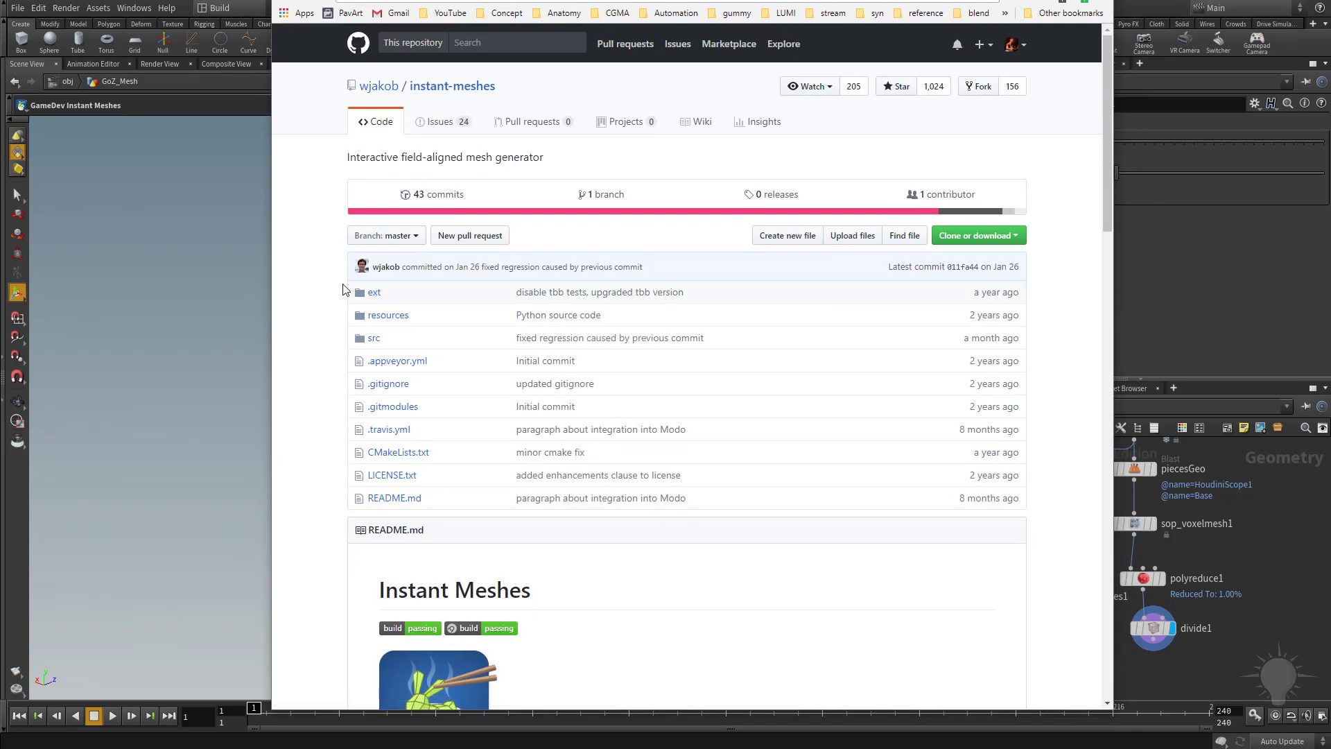
scroll(down, 3)
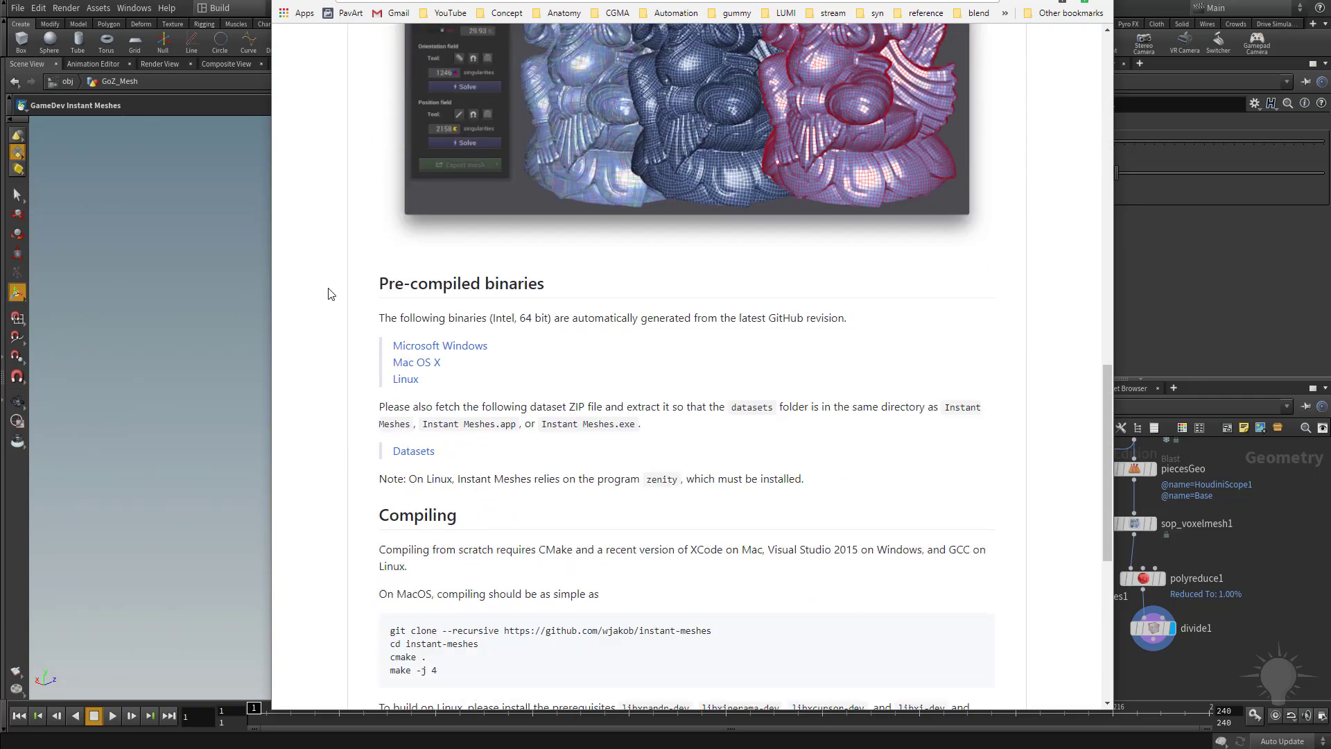
scroll(down, 3)
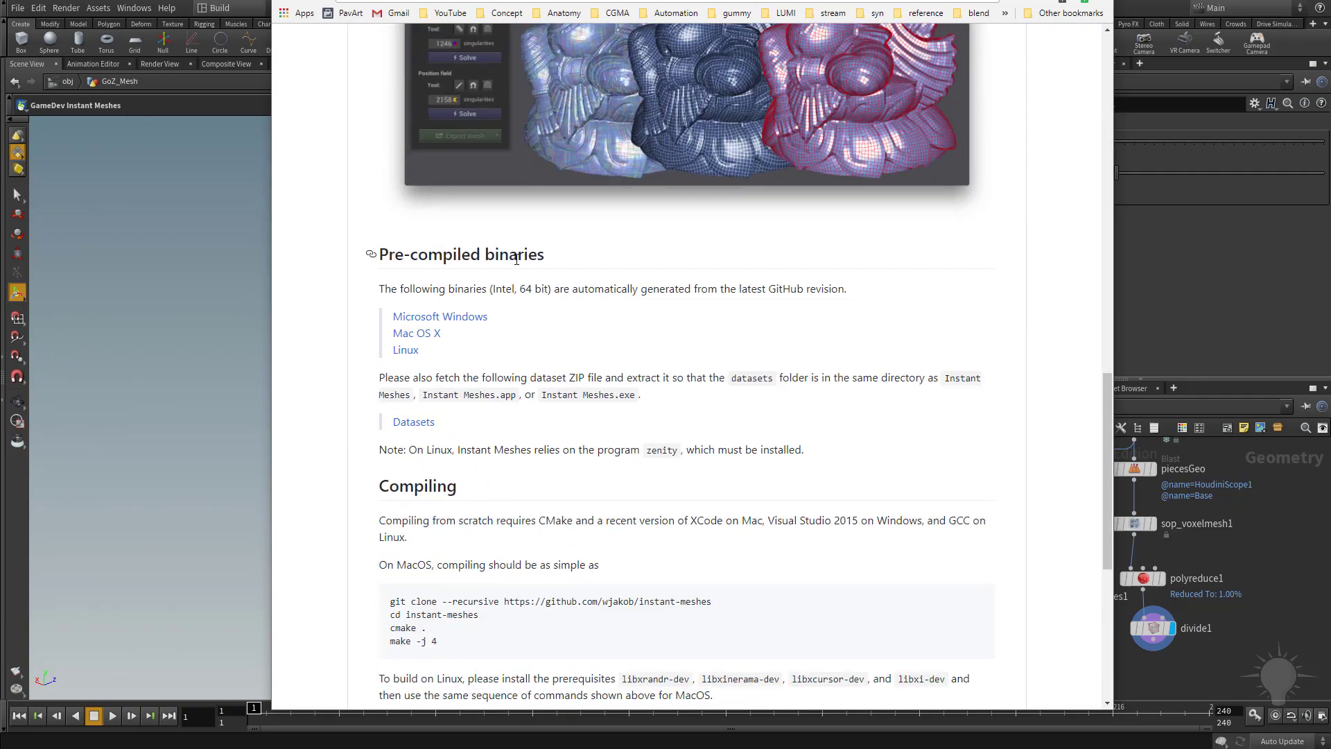
scroll(up, 3)
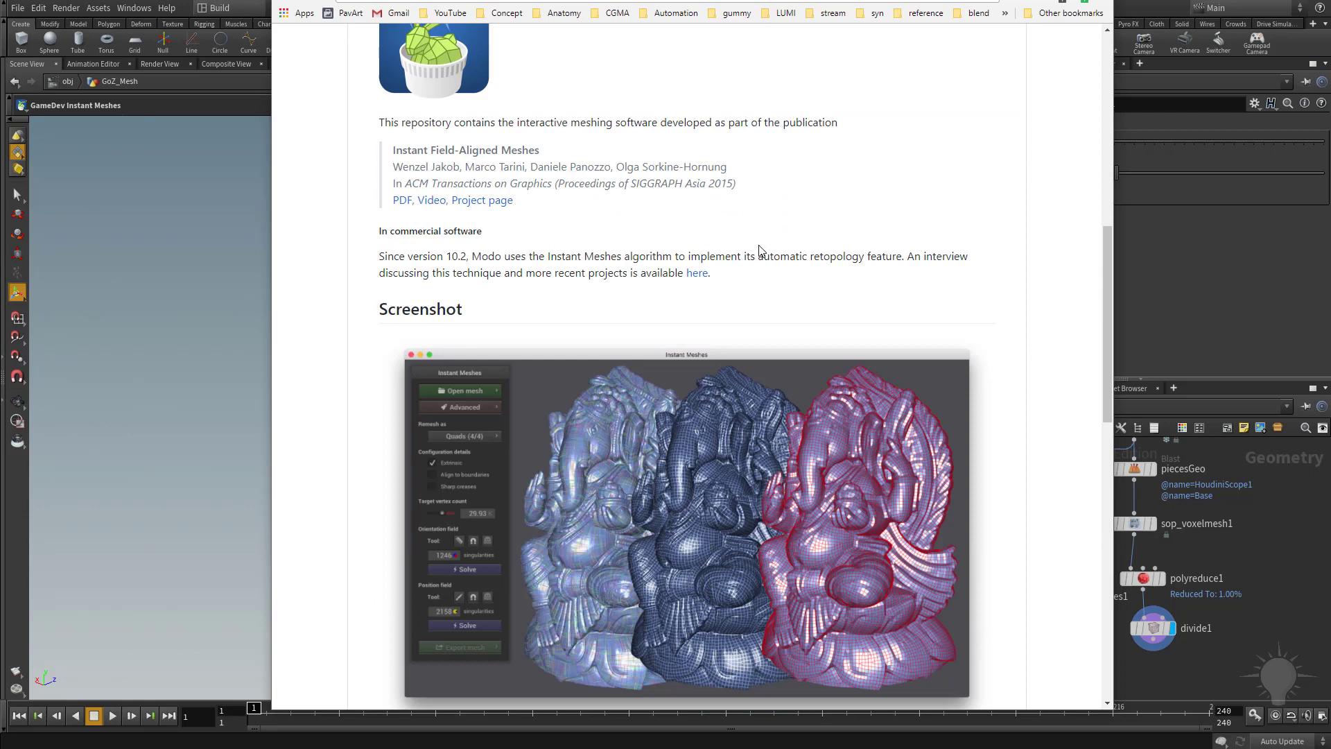
scroll(down, 3)
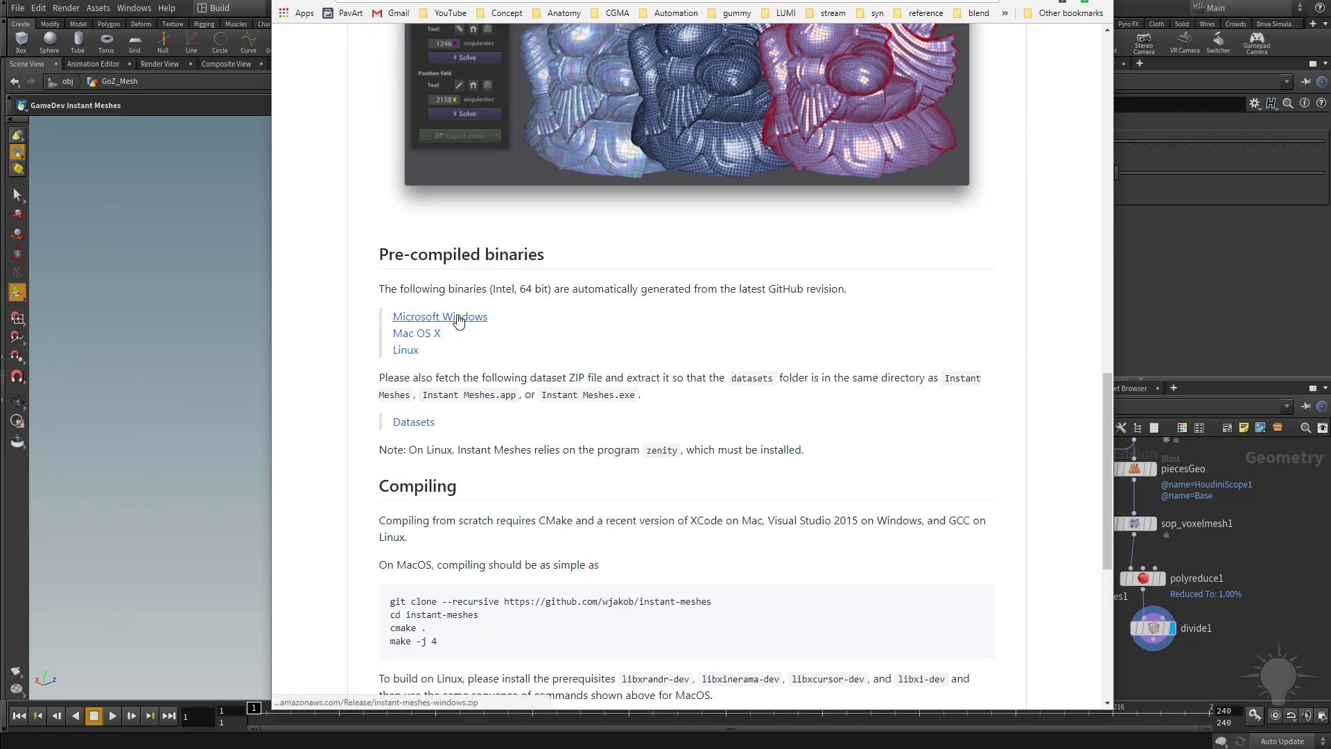
click(439, 316)
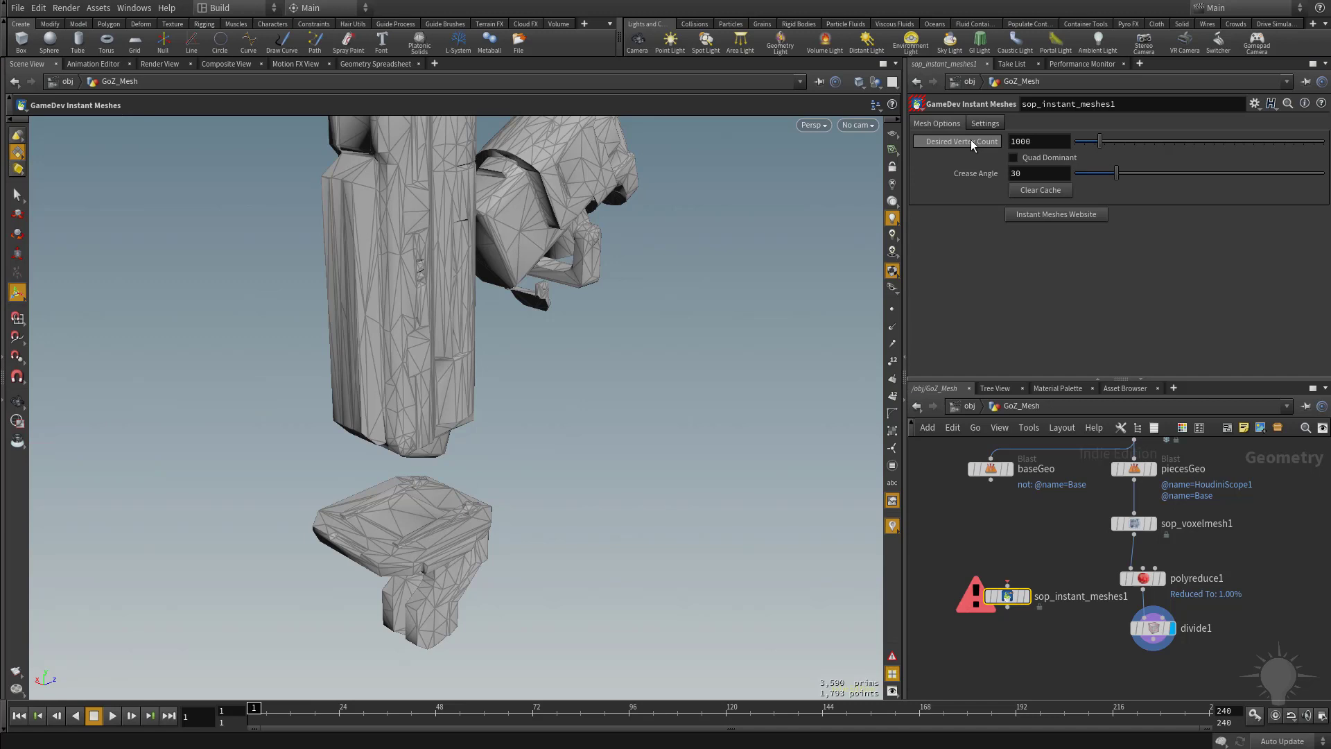
Show the Settings tab of sop_instant_meshes1 with executable location and temp file options.
click(983, 124)
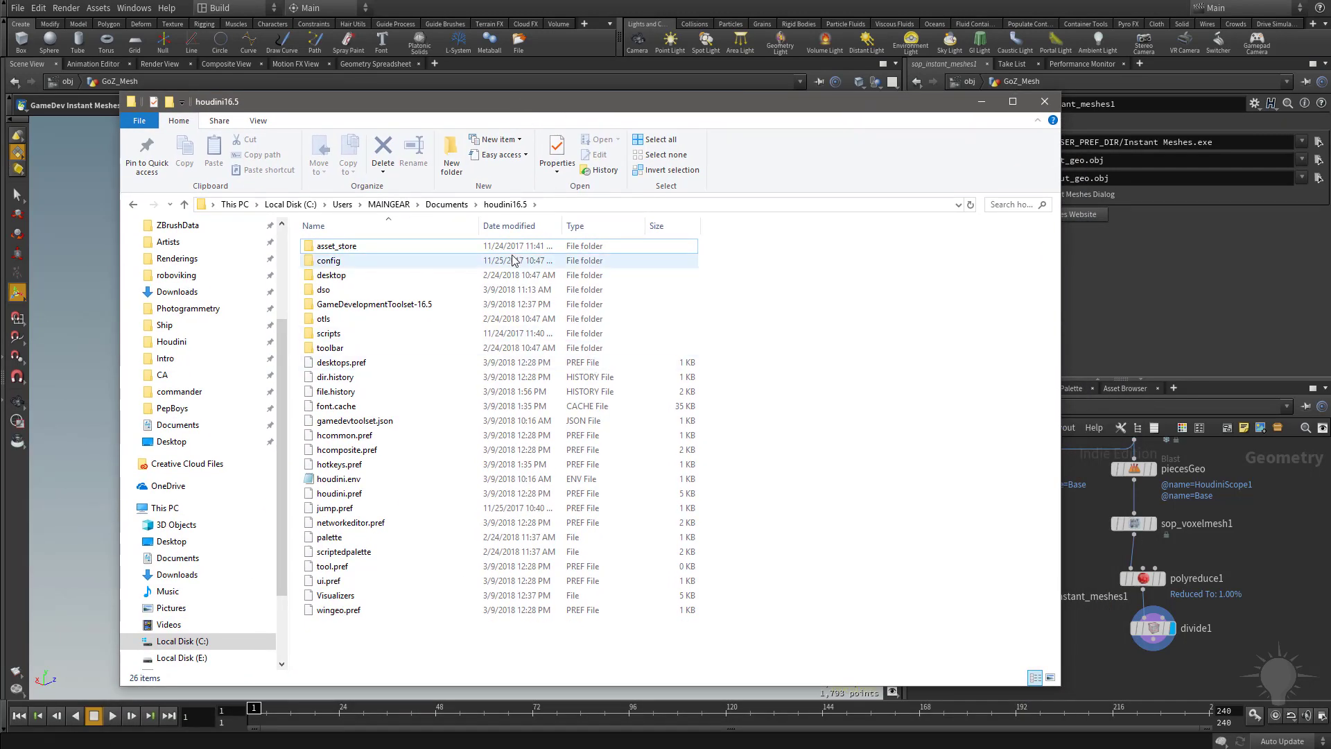
Check the dso folder, leave Instant Meshes.exe in Documents/houdini16.5, and close File Explorer.
double_click(330, 290)
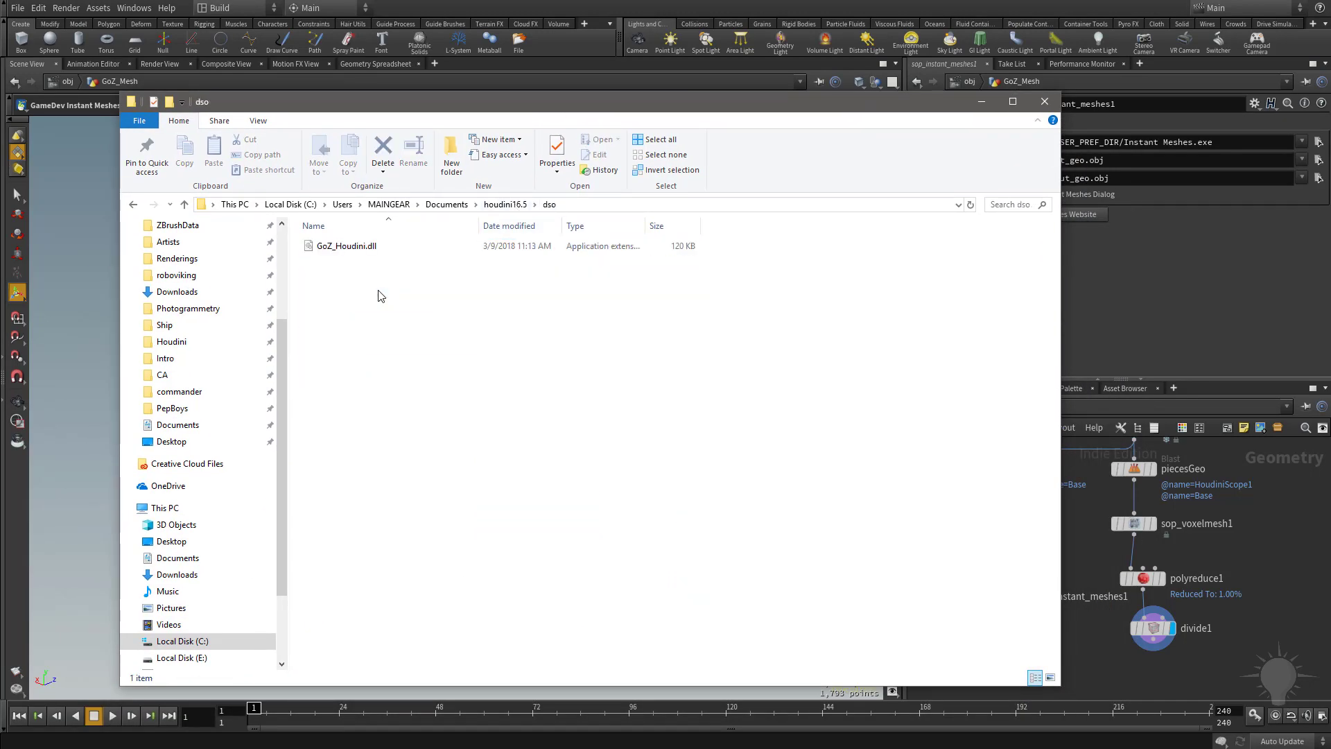
mouse_move(260, 209)
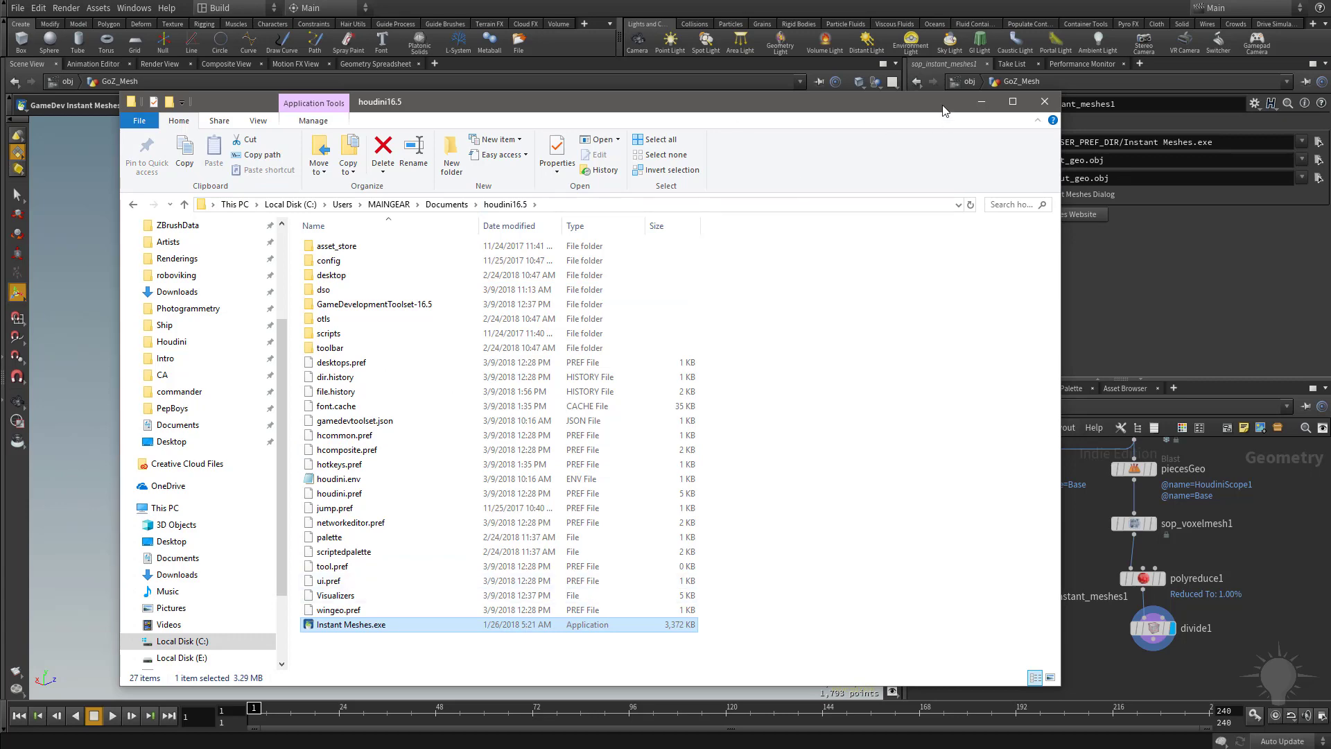
click(1042, 101)
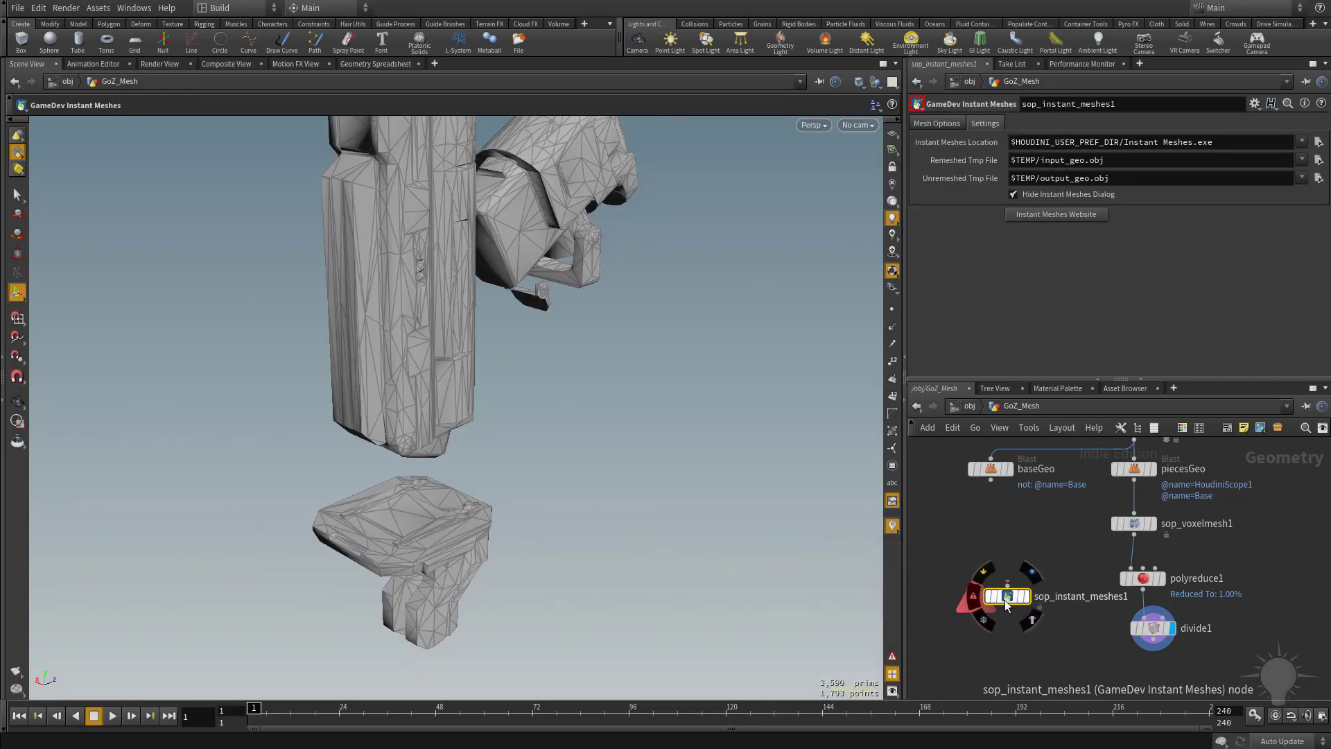
Wire sop_voxelmesh1 into sop_instant_meshes1 and display its coarse quad remesh of the weapon.
click(1129, 523)
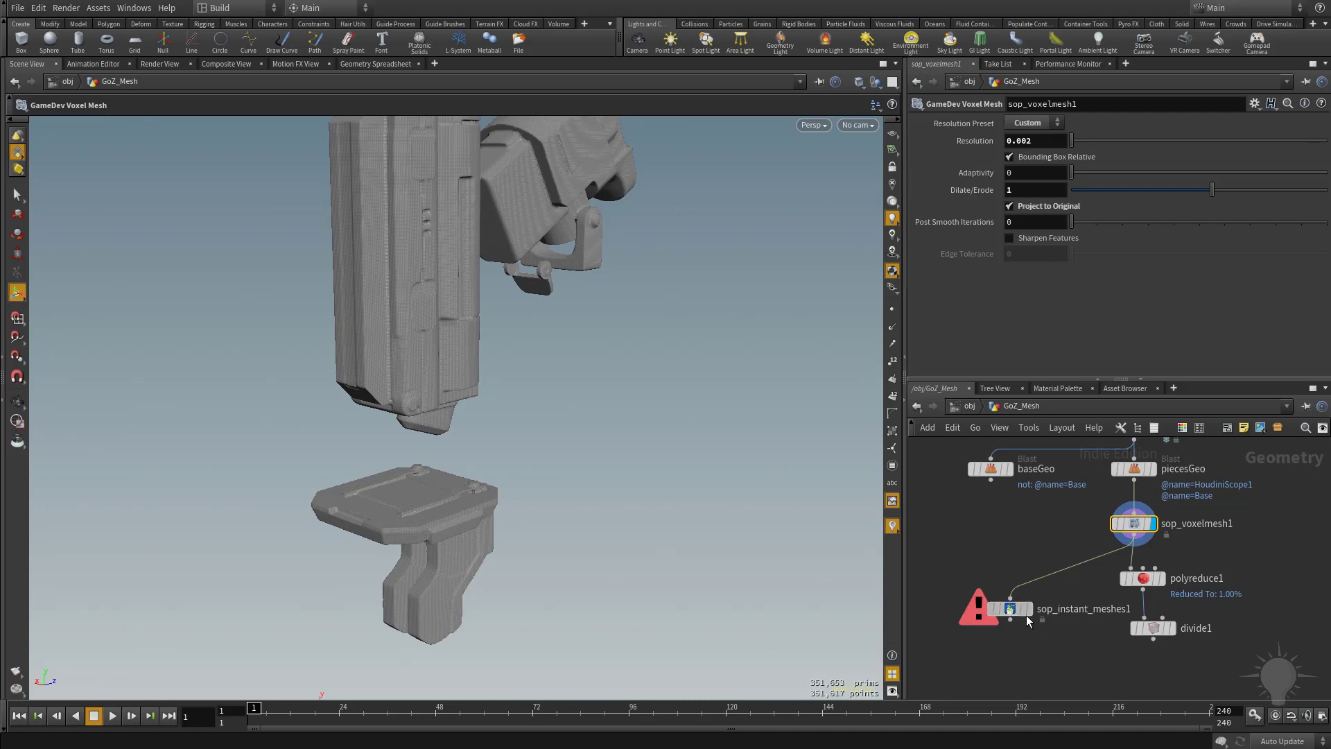
click(1011, 609)
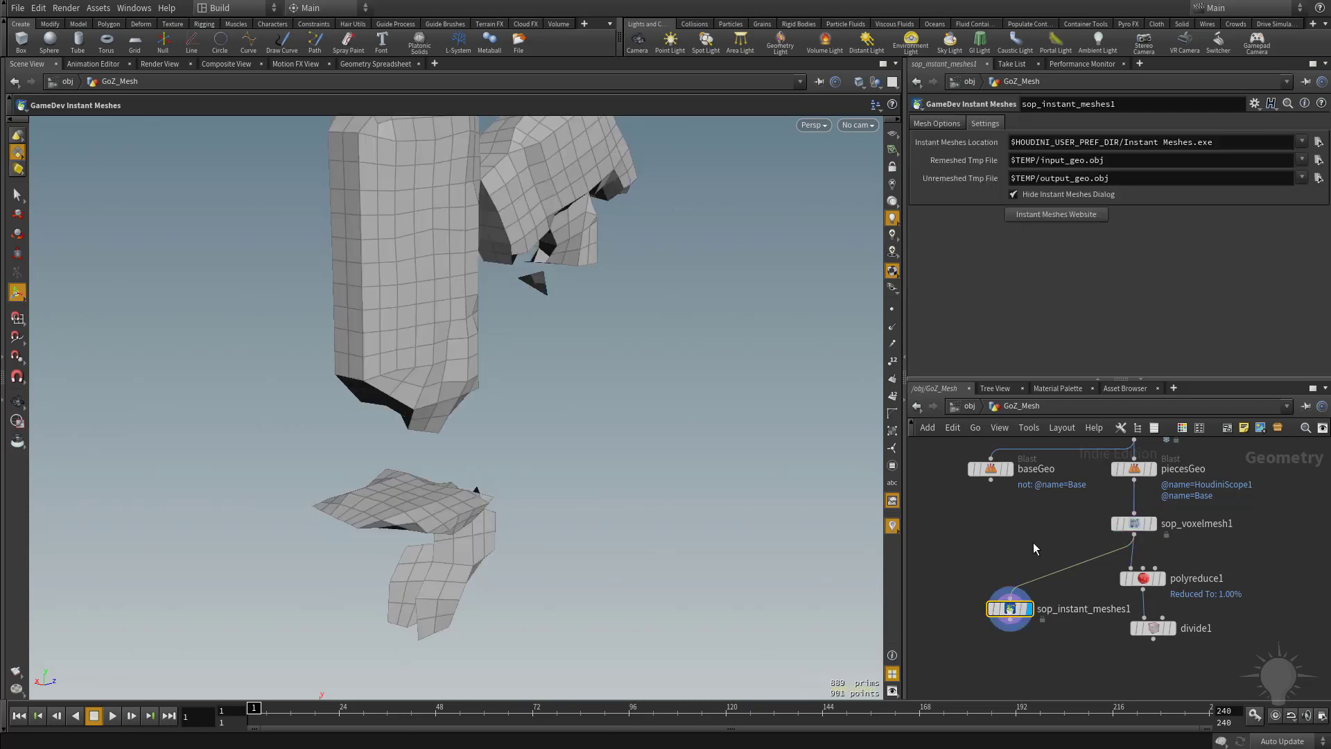
mouse_move(638, 440)
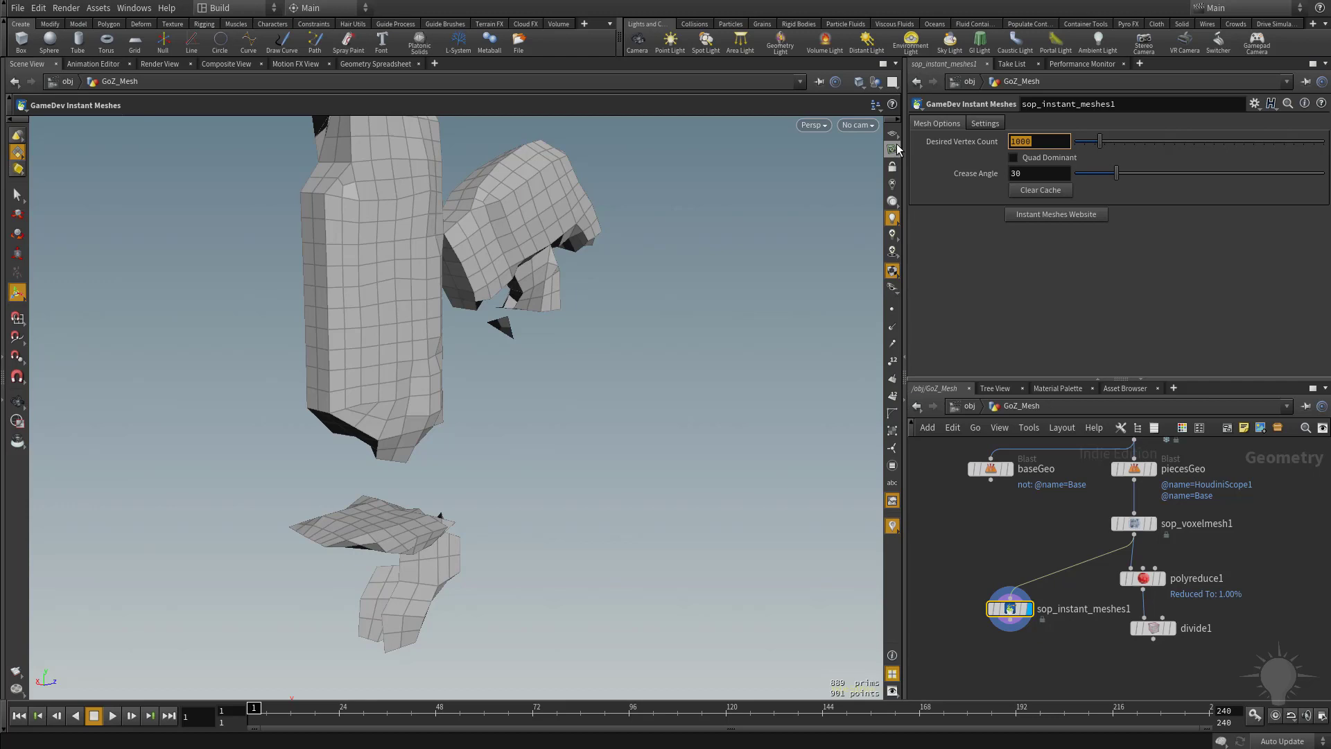
Set Desired Vertex Count to 5000 then 10000, and display divide1 for comparison.
text(5000)
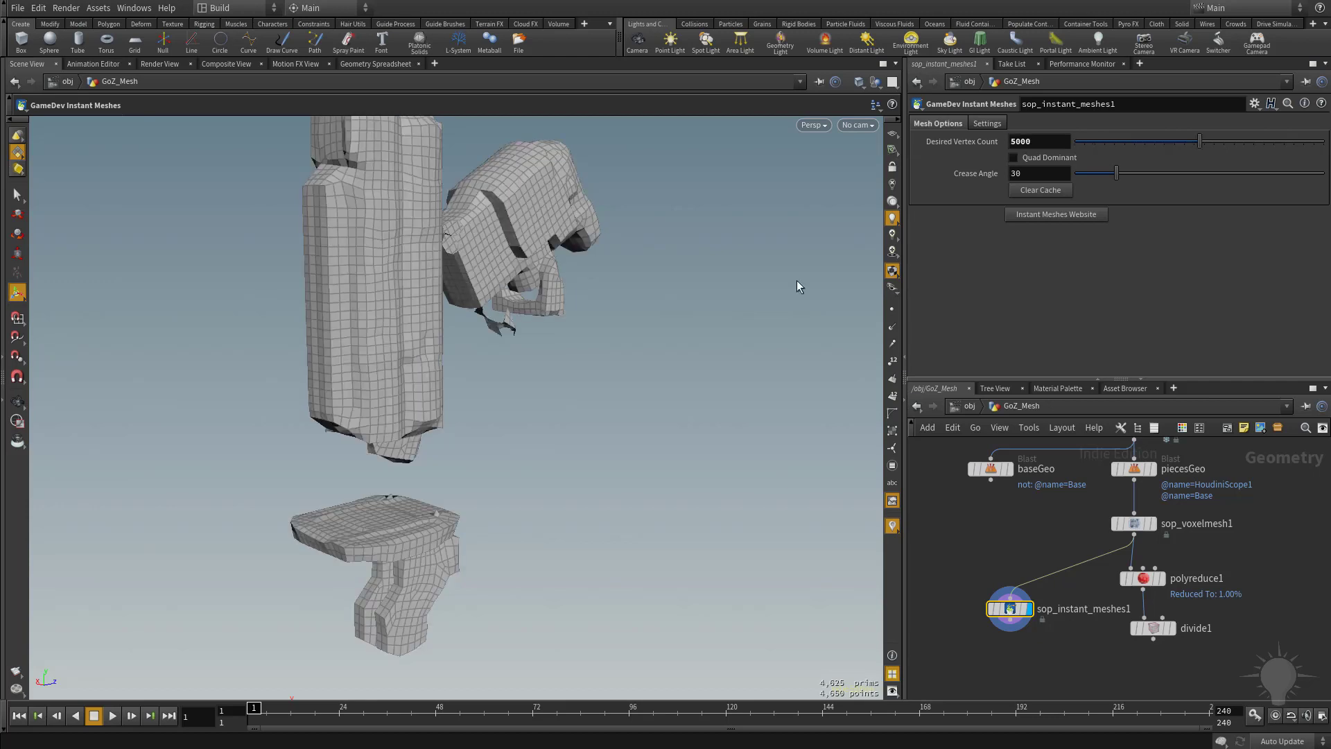
triple_click(1037, 141)
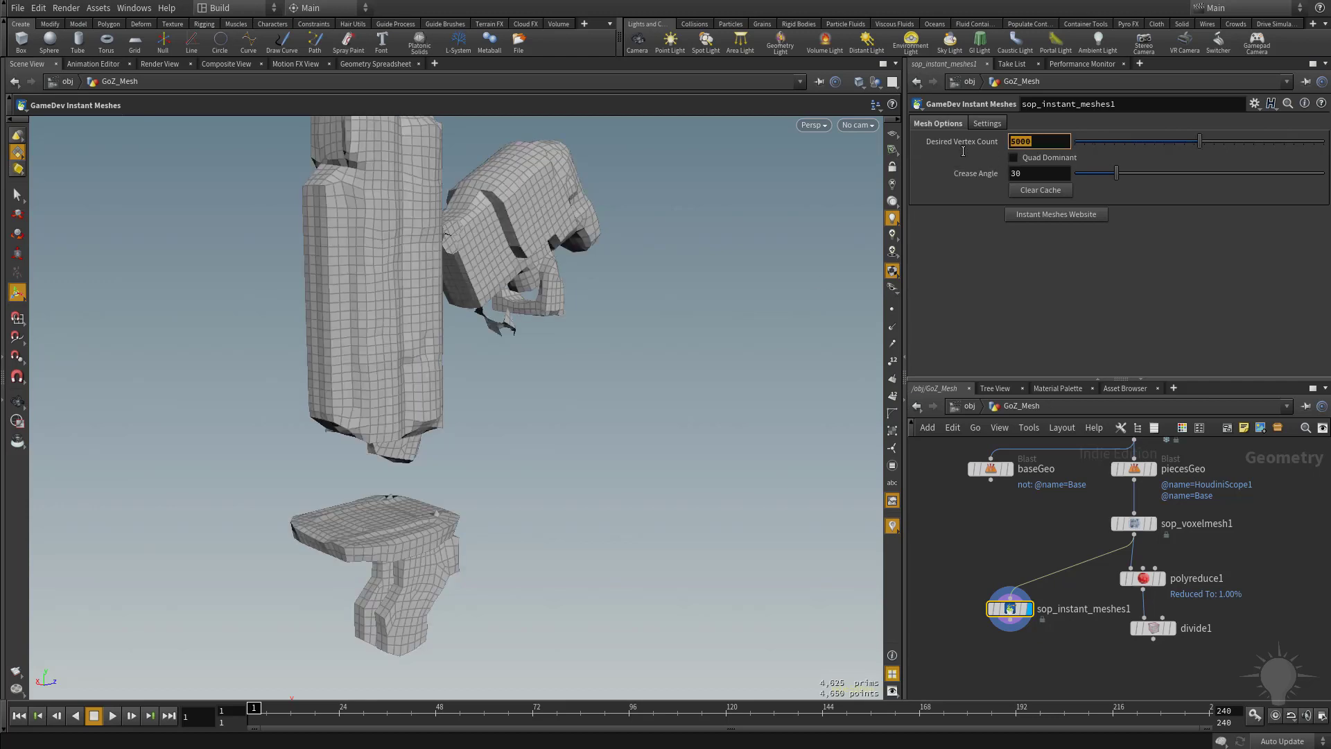
text(10000)
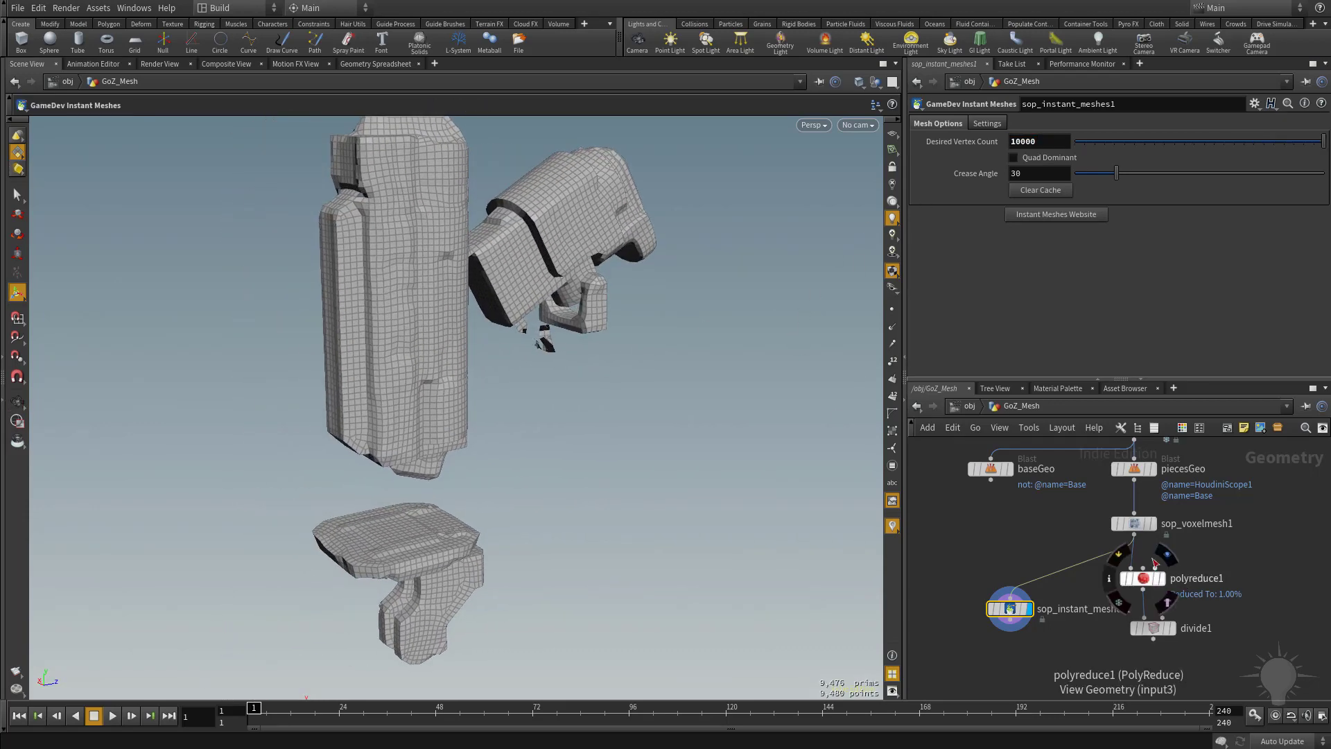
click(1152, 627)
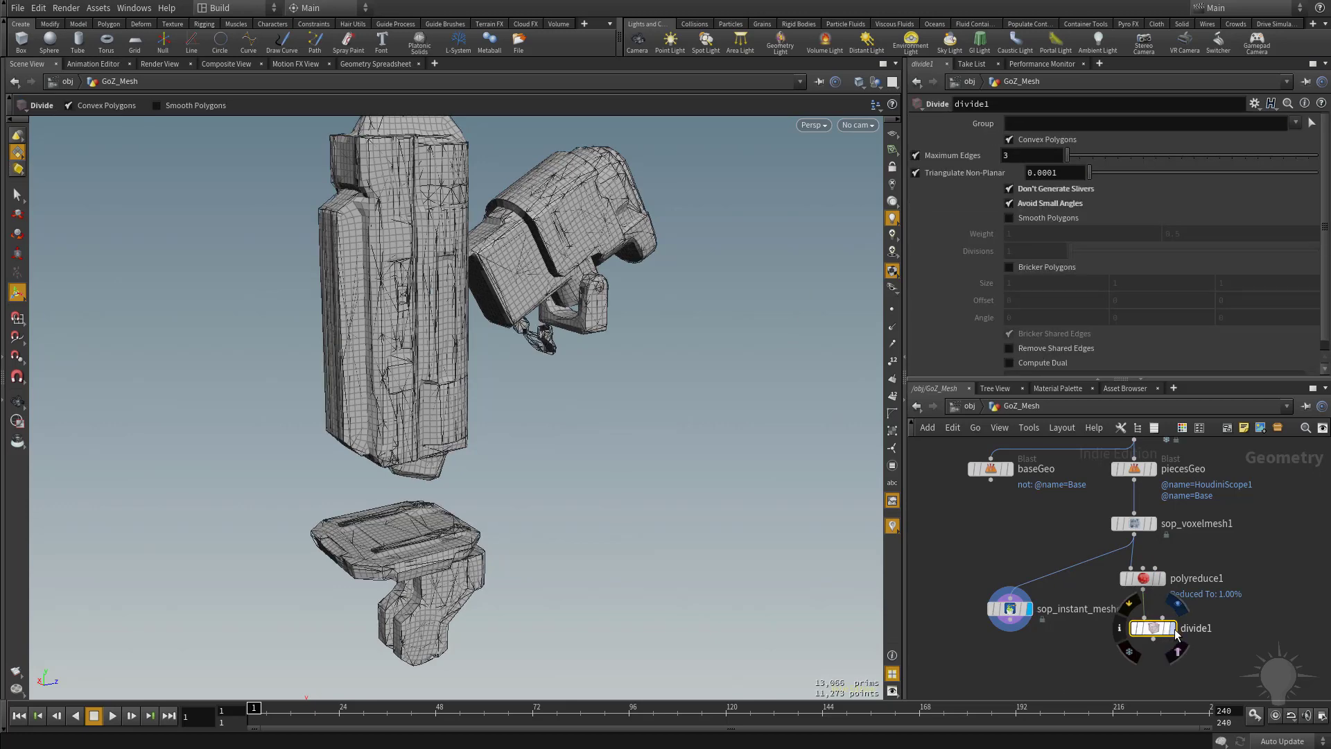
Toggle display between divide1's triangulated model and sop_instant_meshes1, ending on the quad remesh.
click(1033, 608)
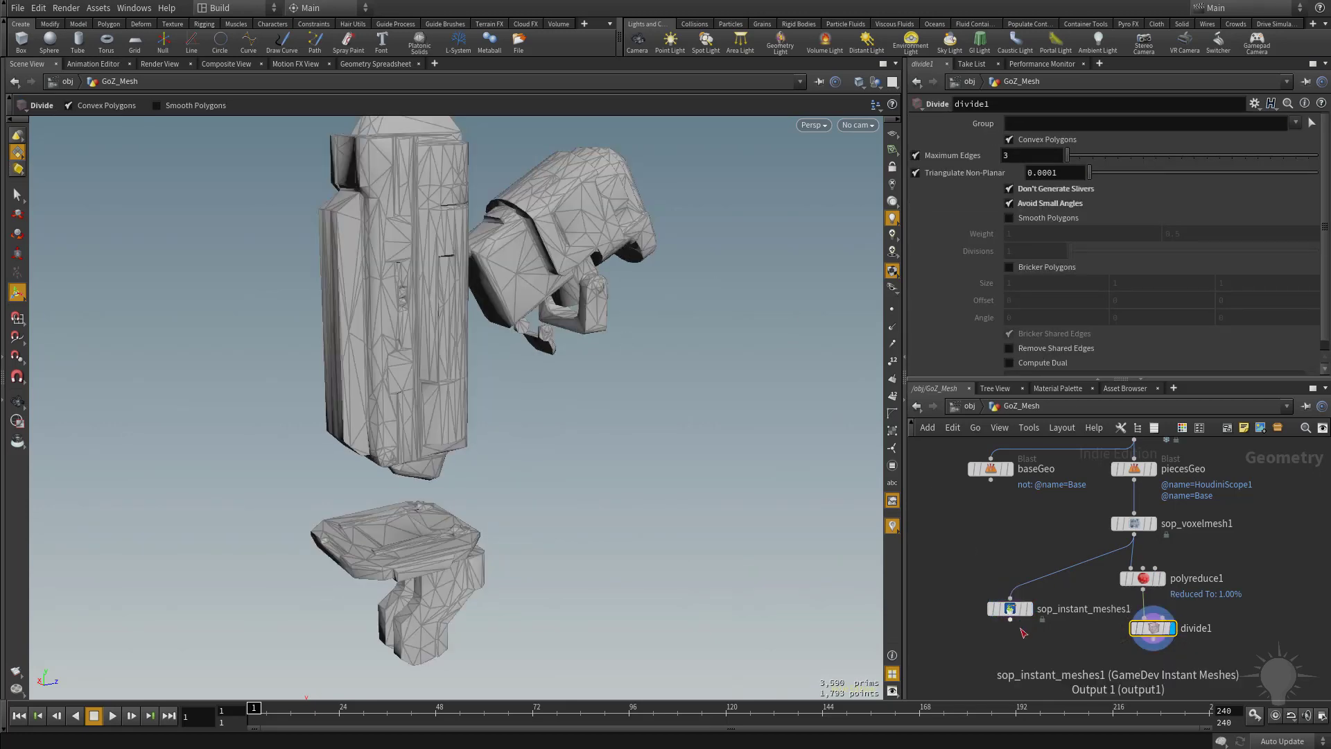
click(1009, 609)
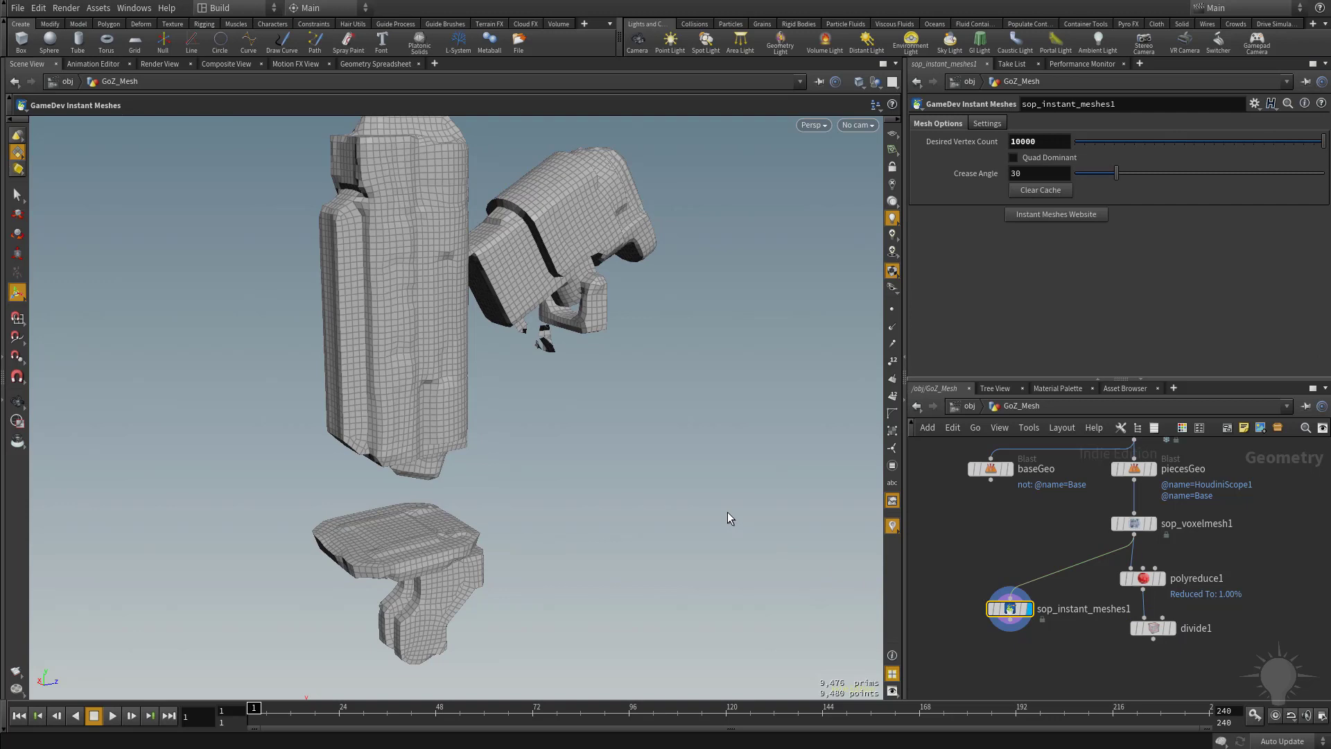
mouse_move(1015, 161)
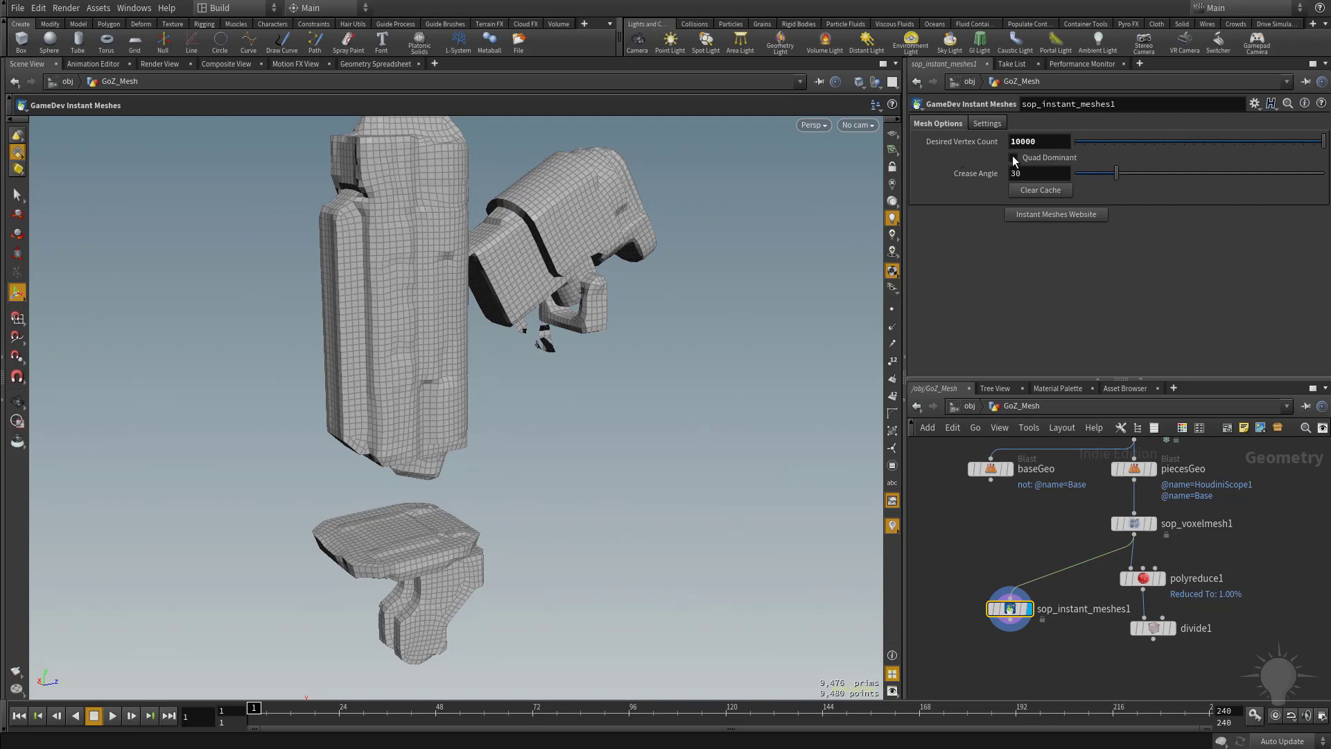